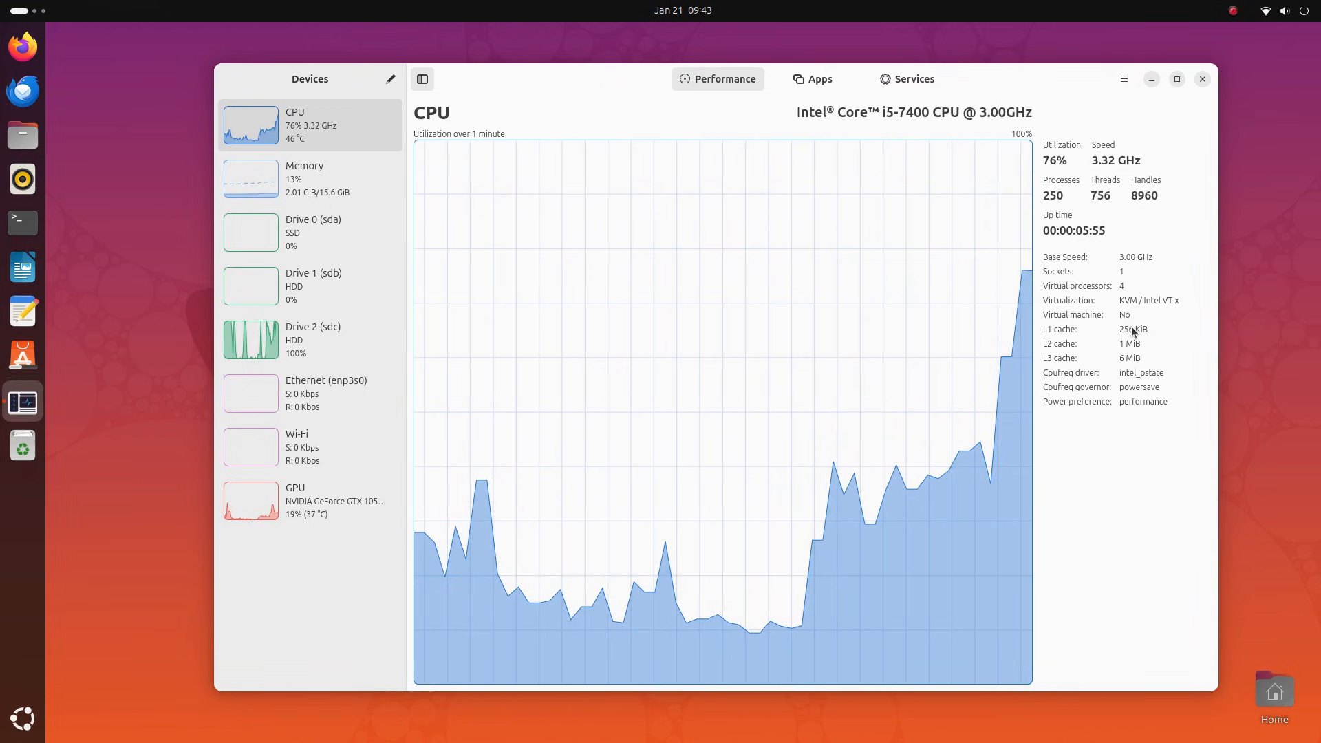
# Review the GPU performance details, then show the running apps and processes list.
pyautogui.click(1281, 10)
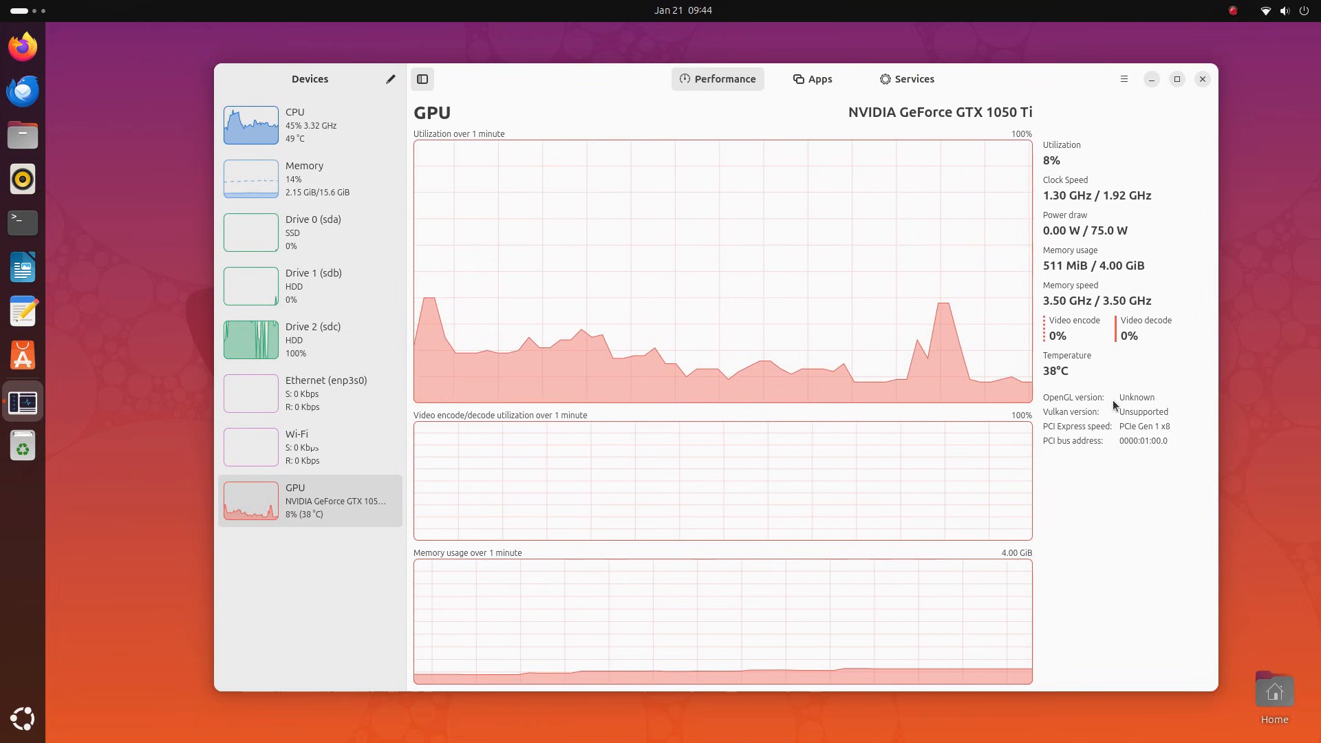
pyautogui.moveTo(1095, 328)
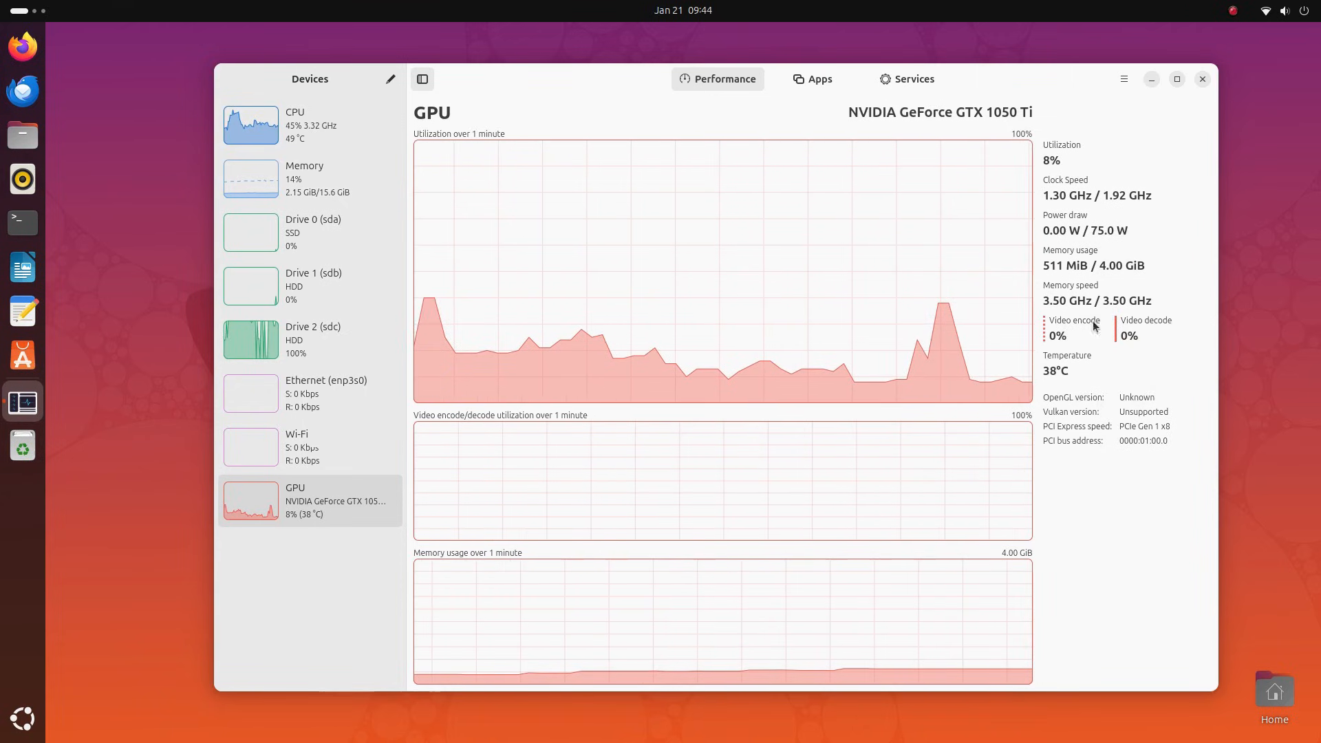
pyautogui.moveTo(651, 550)
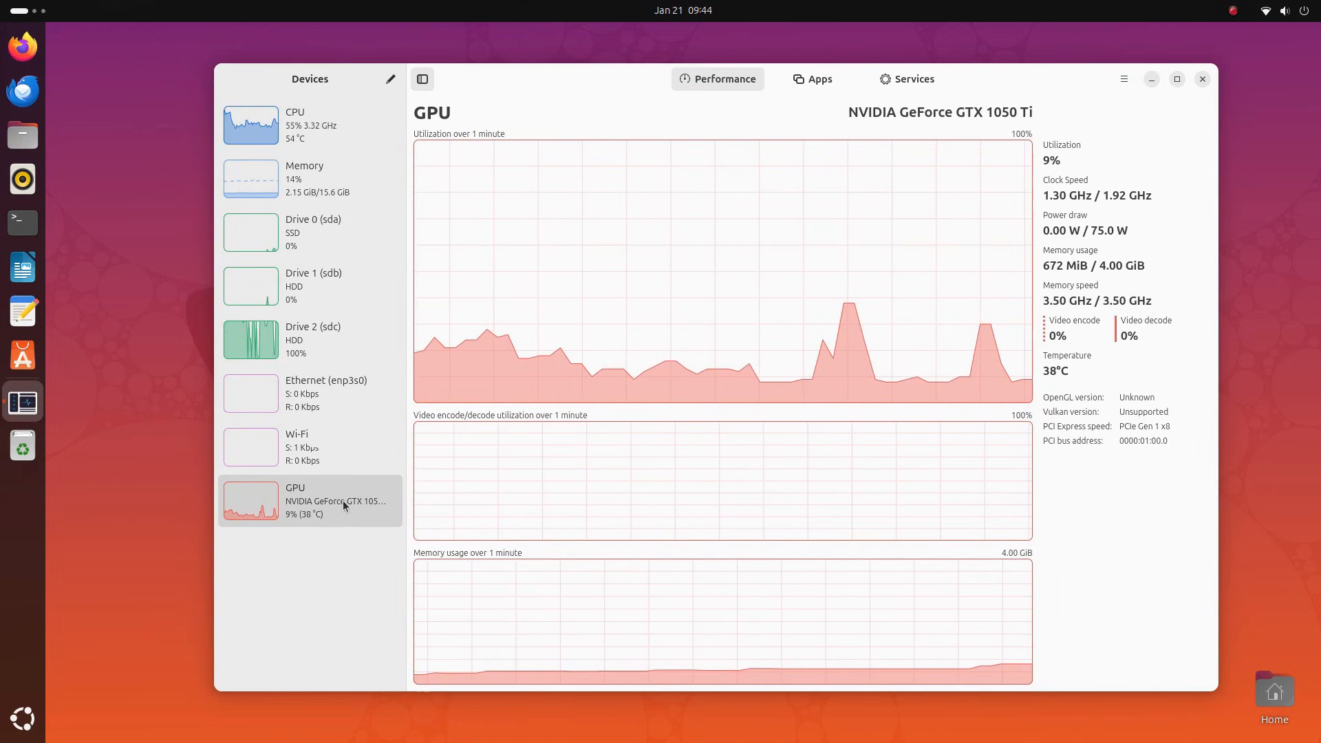
pyautogui.click(810, 79)
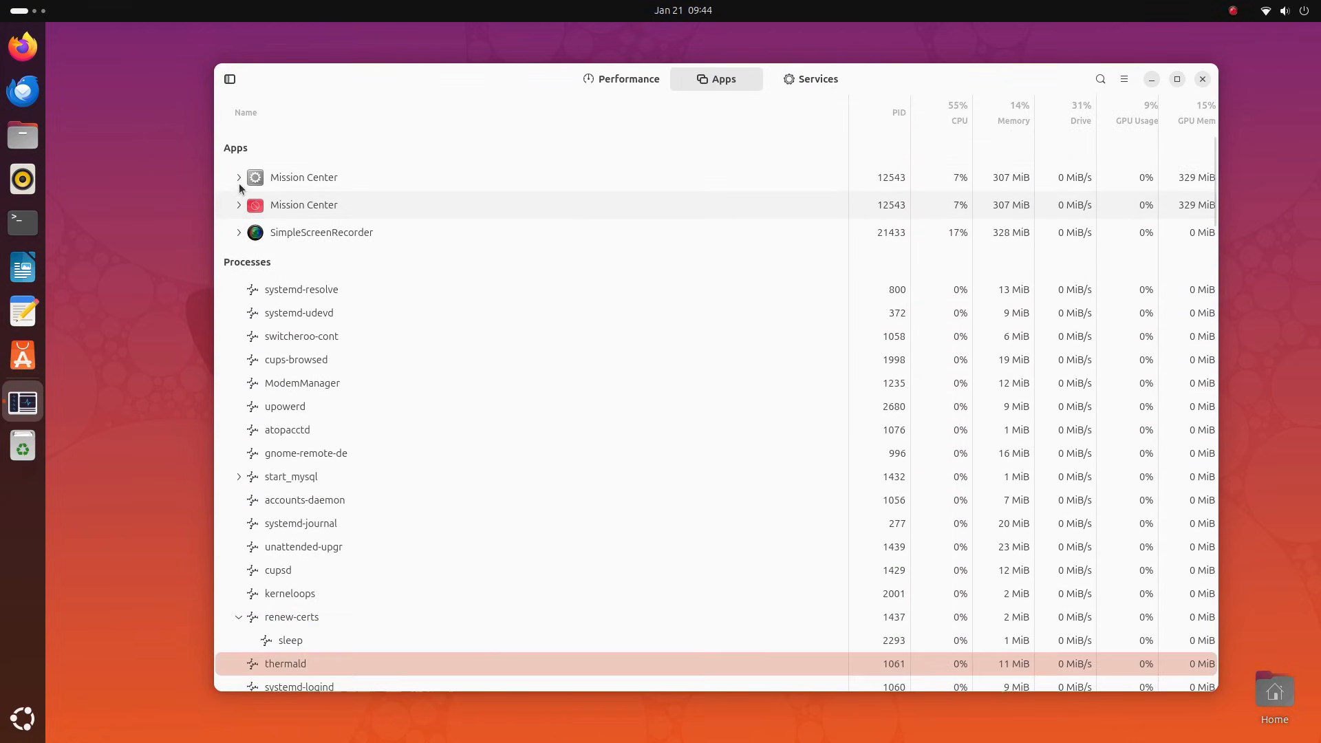
# Select systemd-resolve and expand start_mysql to reveal its child process in the tree.
pyautogui.click(301, 289)
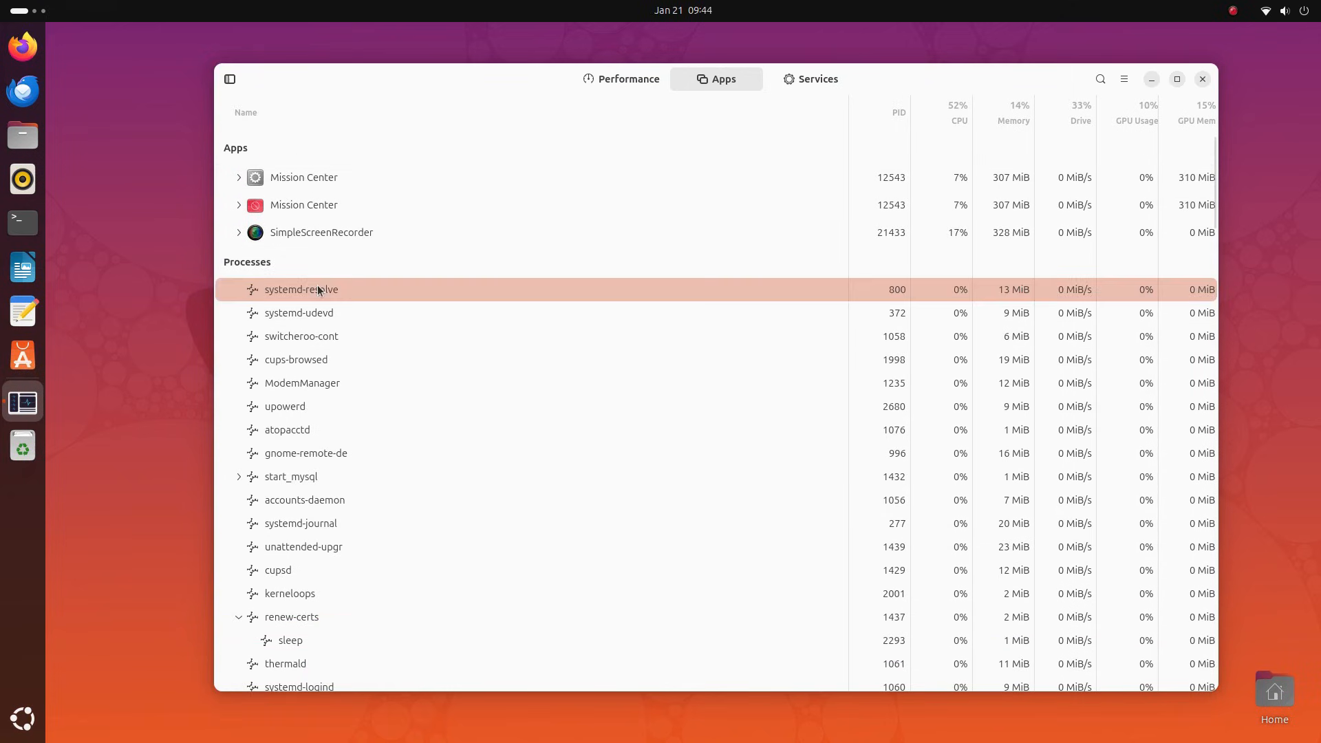
pyautogui.click(290, 476)
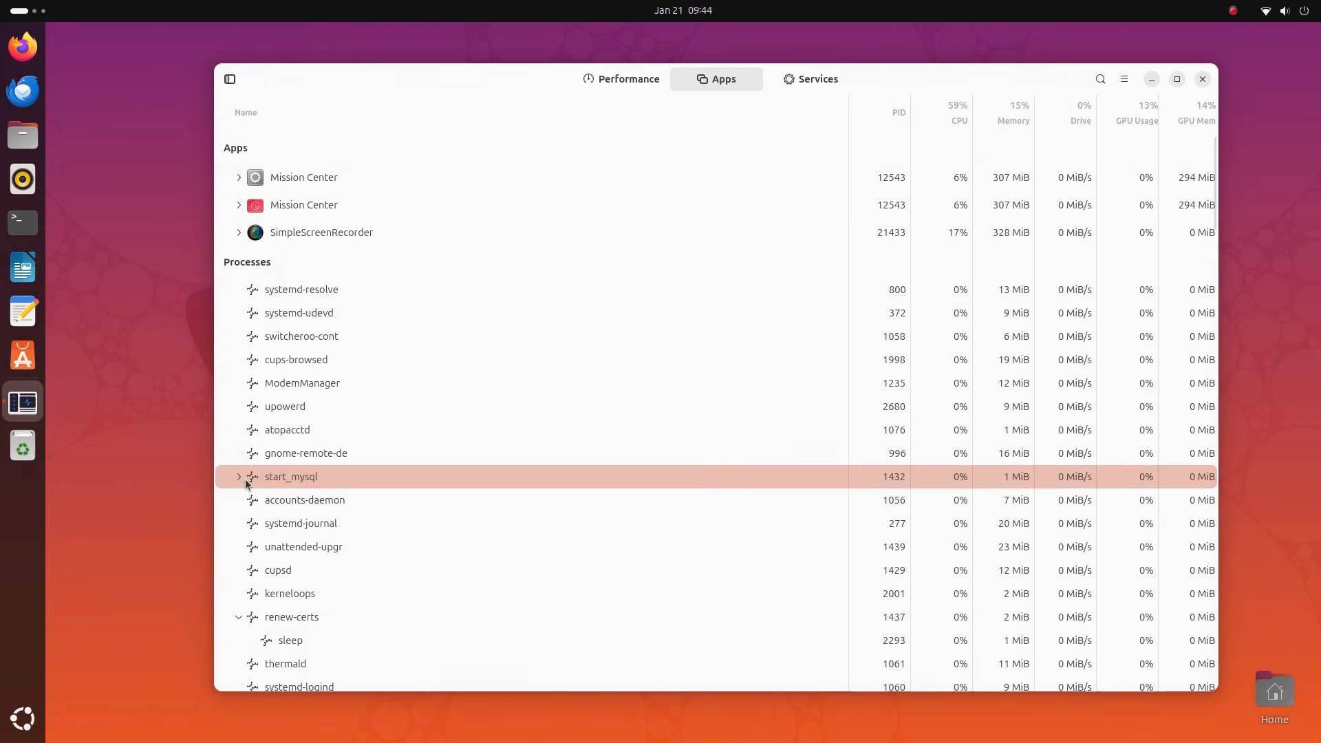
pyautogui.rightClick(290, 500)
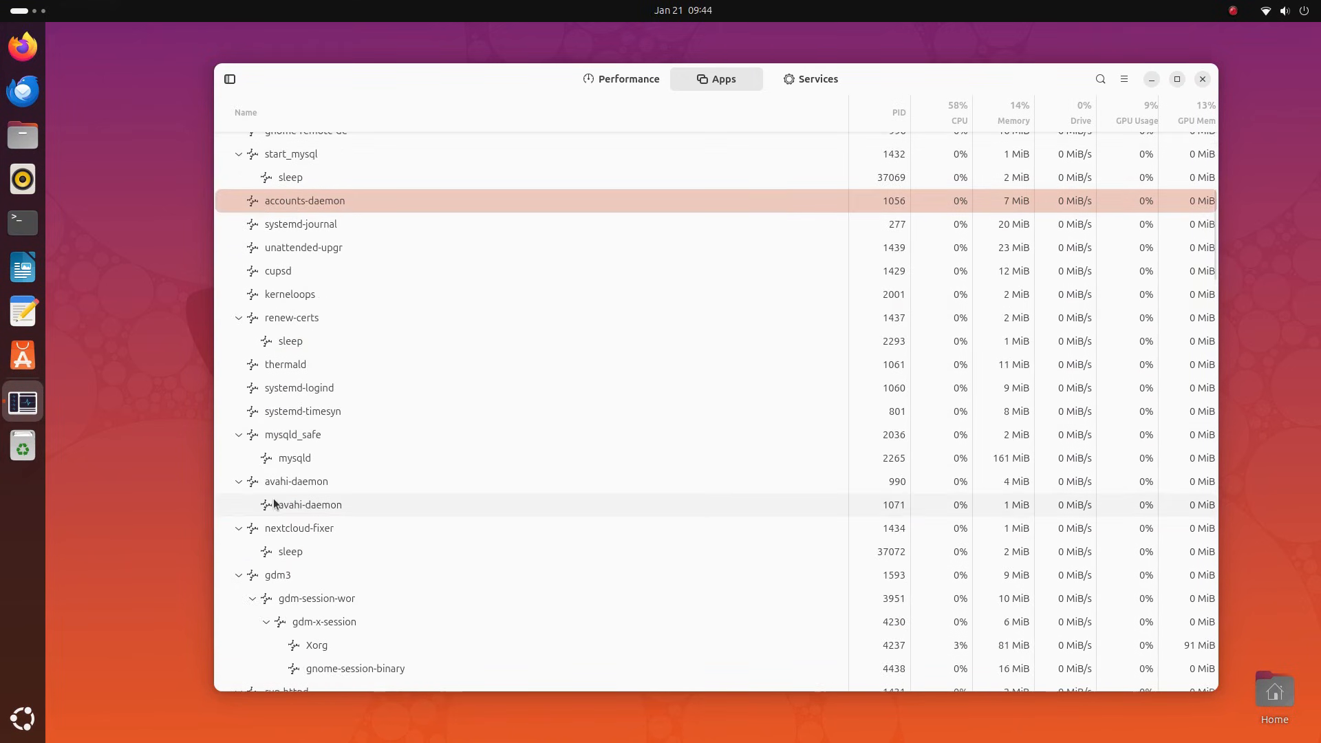
pyautogui.rightClick(298, 528)
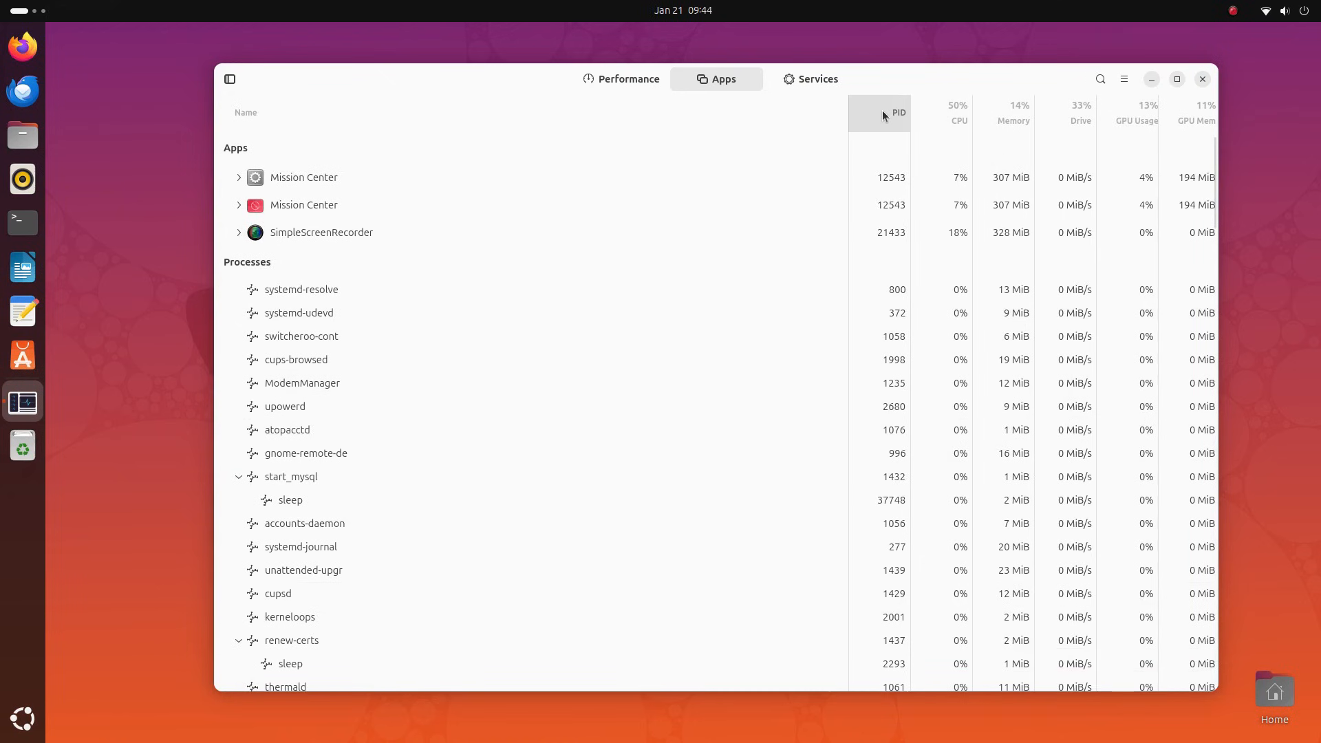
# Sort the process list by CPU, then by memory usage, scrolling through the results.
pyautogui.click(941, 112)
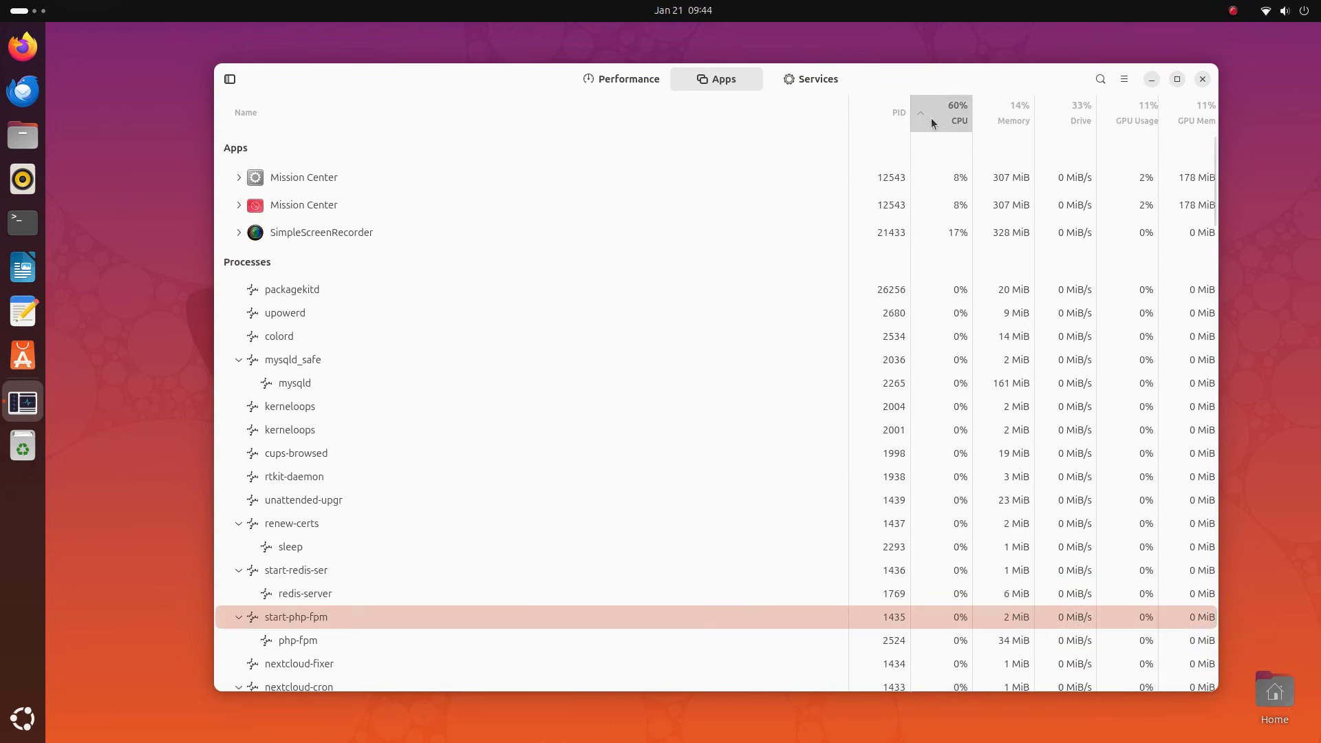
pyautogui.scroll(-3)
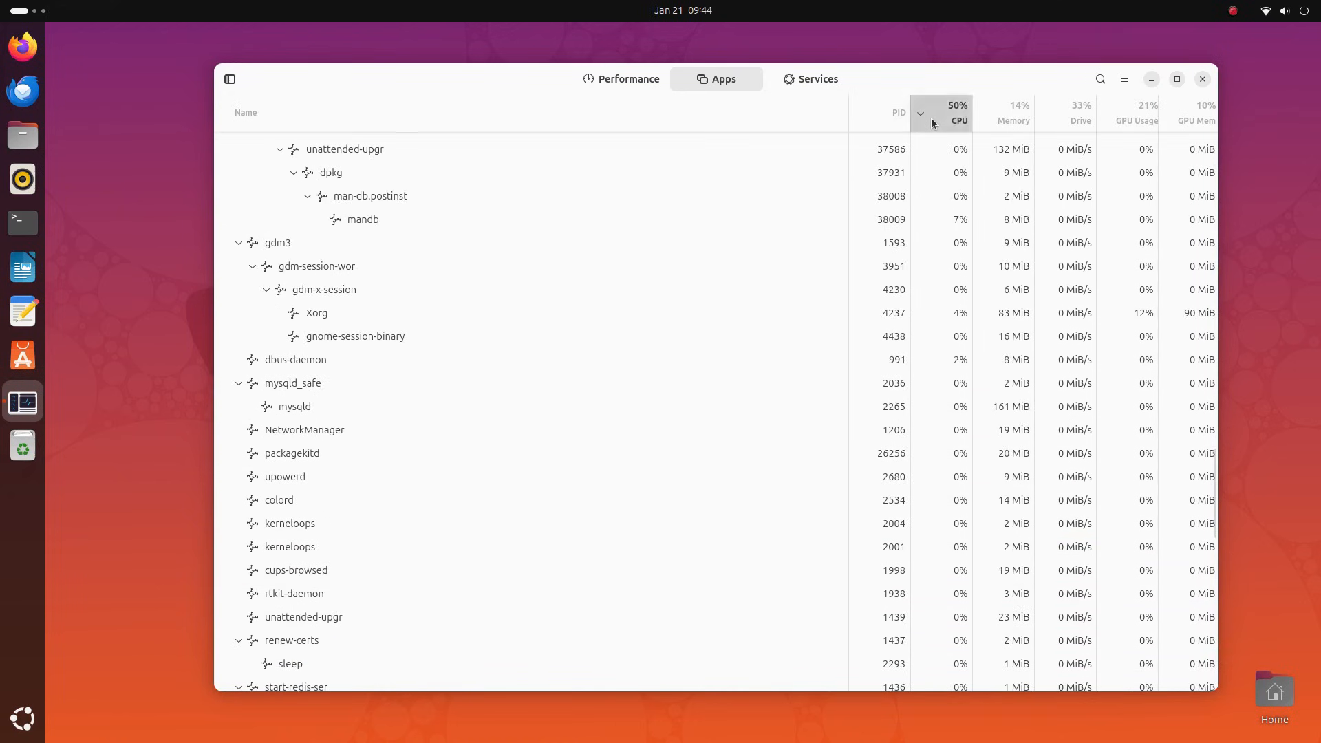
pyautogui.click(1014, 114)
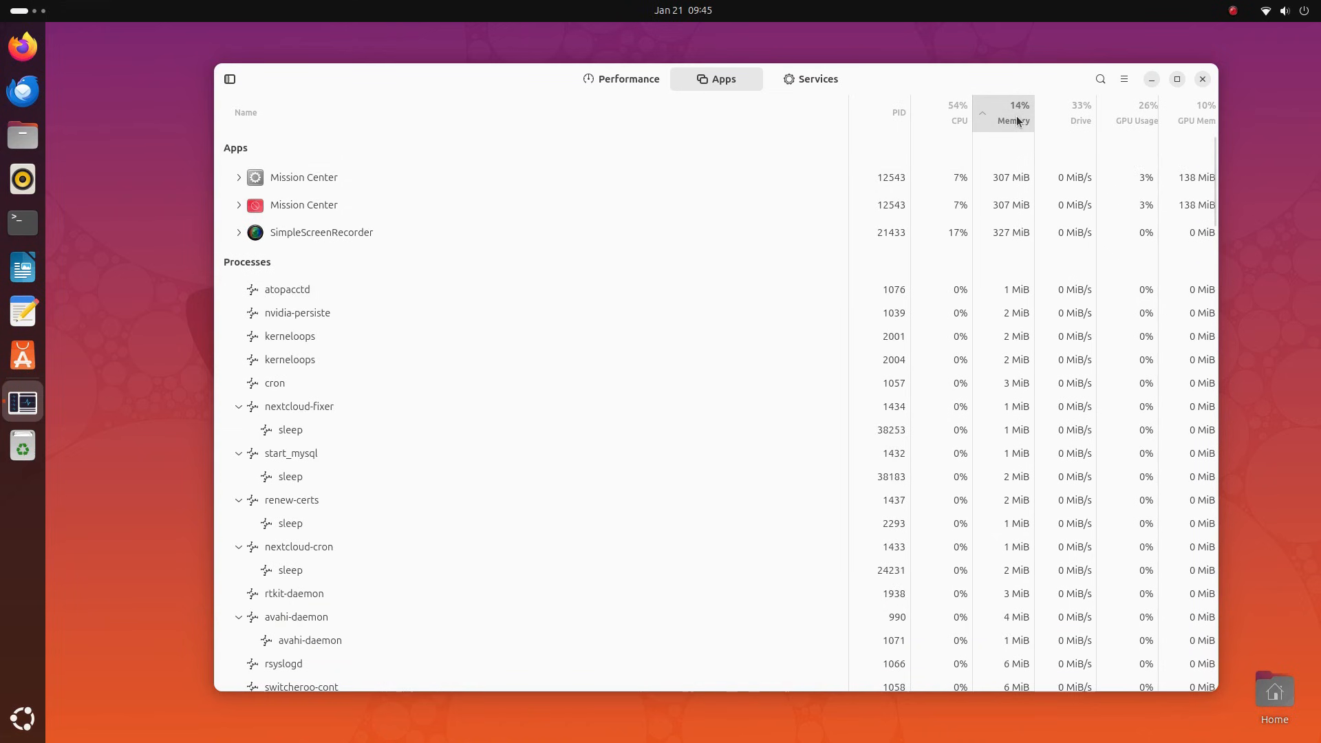
pyautogui.scroll(-3)
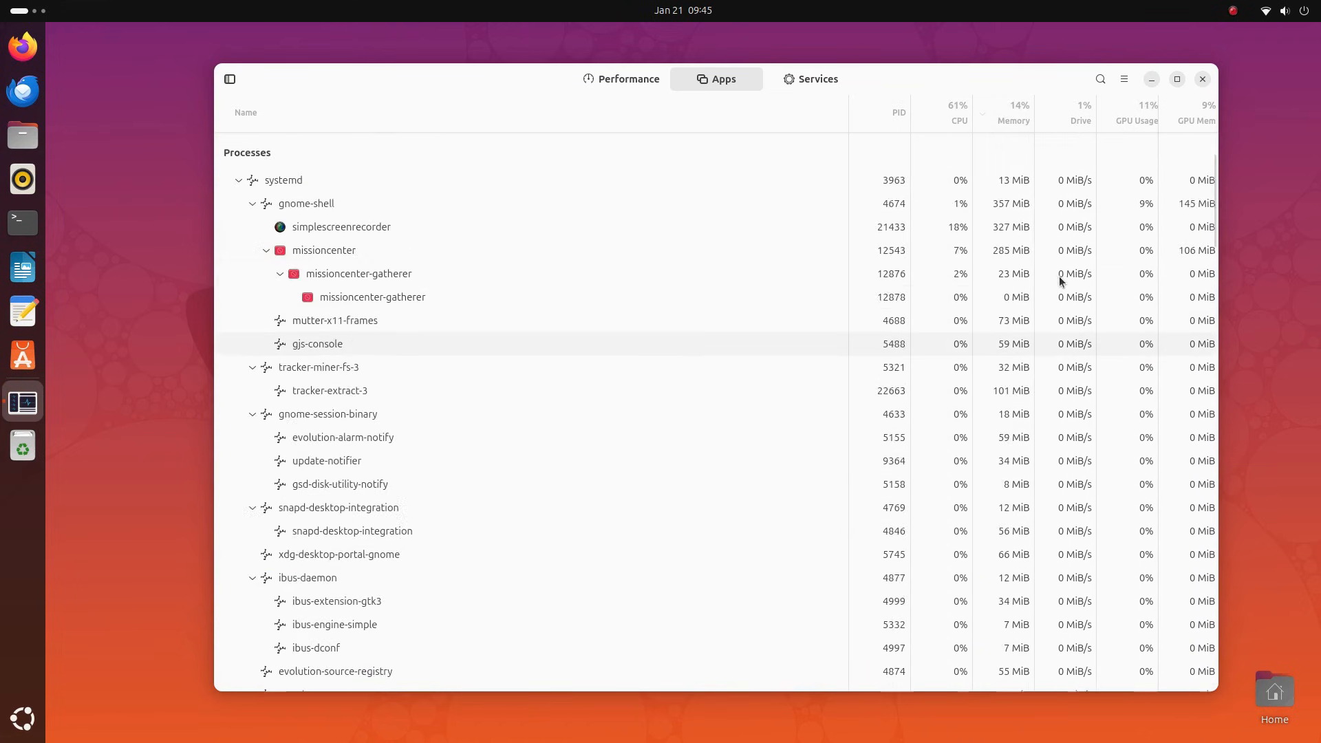
pyautogui.scroll(-3)
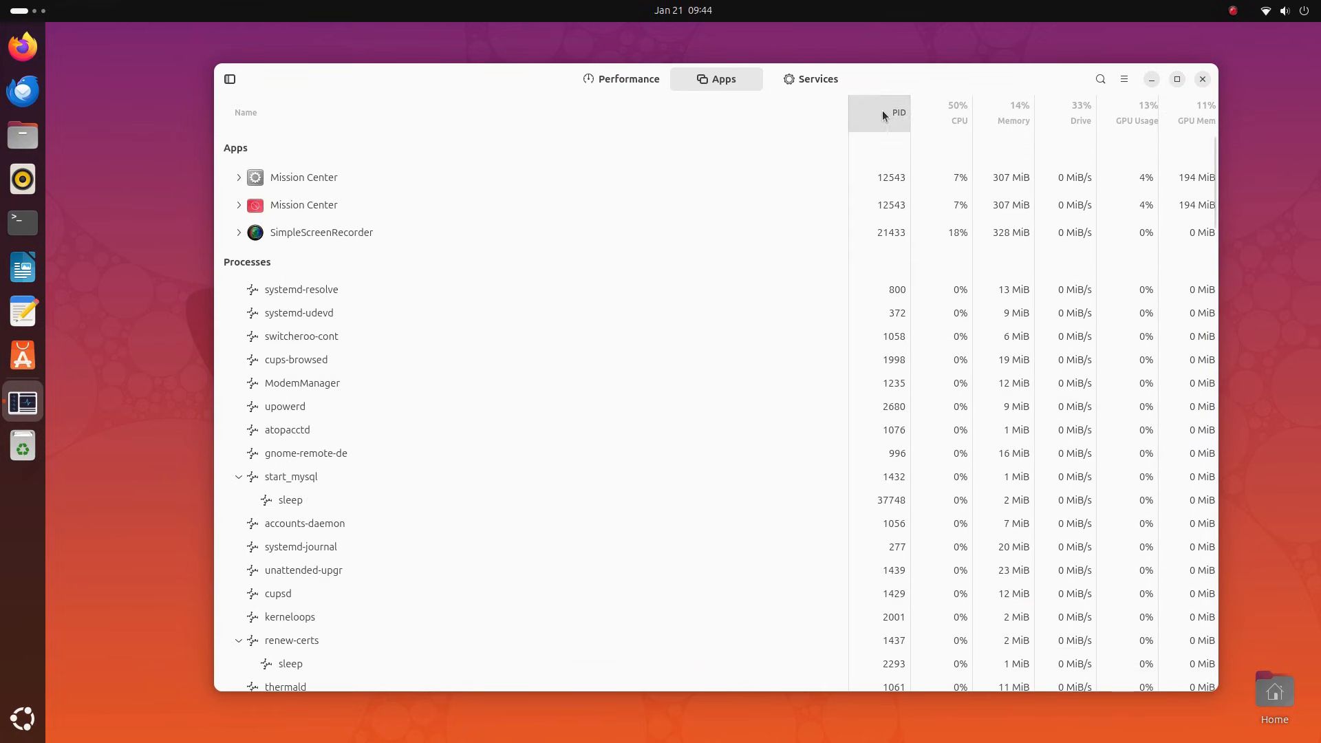
# Re-sort by CPU and memory again, then move on to the dbus-daemon entry.
pyautogui.click(958, 112)
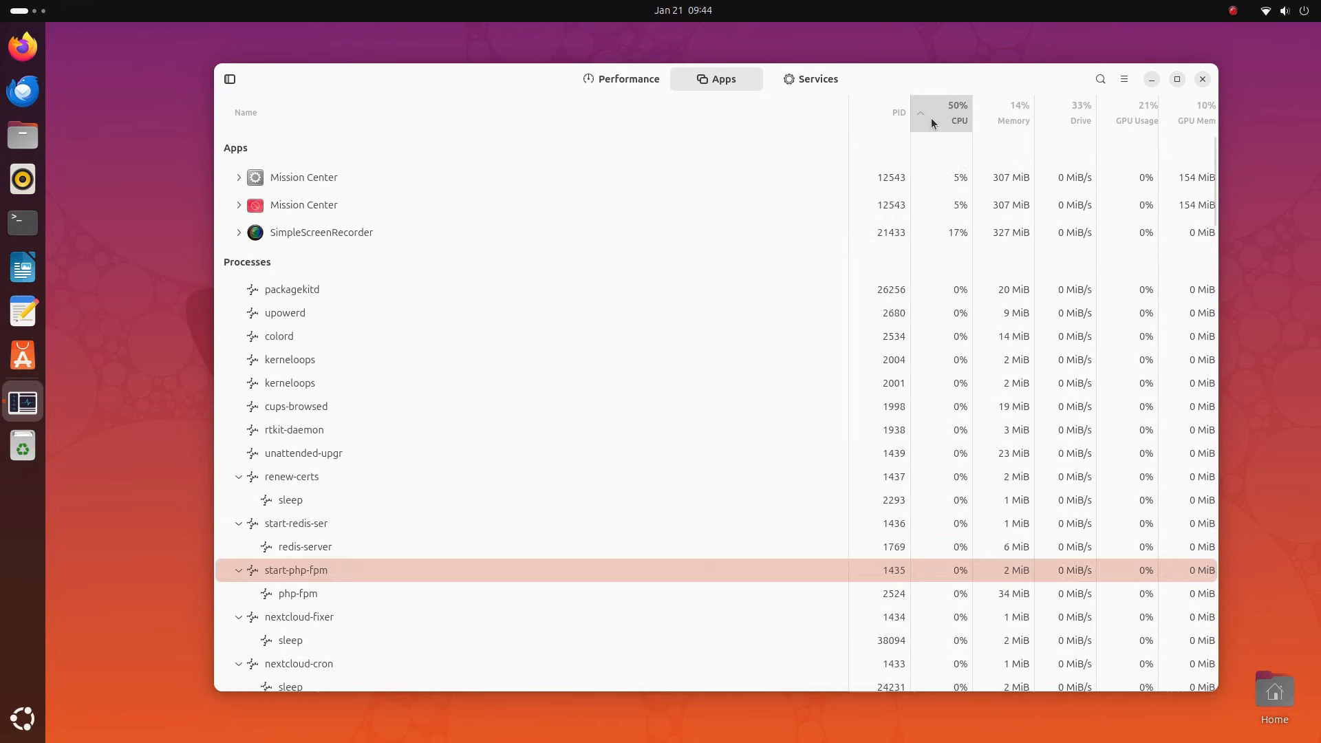
pyautogui.click(1015, 119)
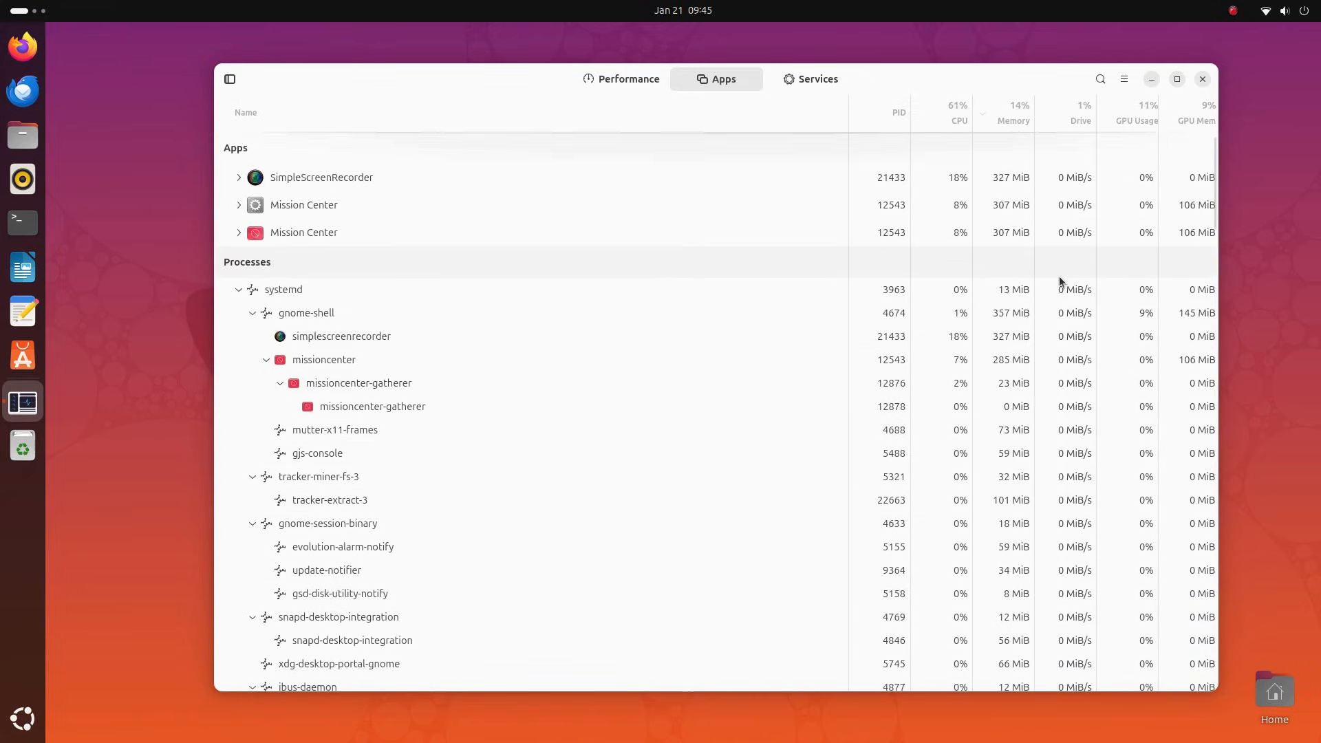
pyautogui.scroll(-3)
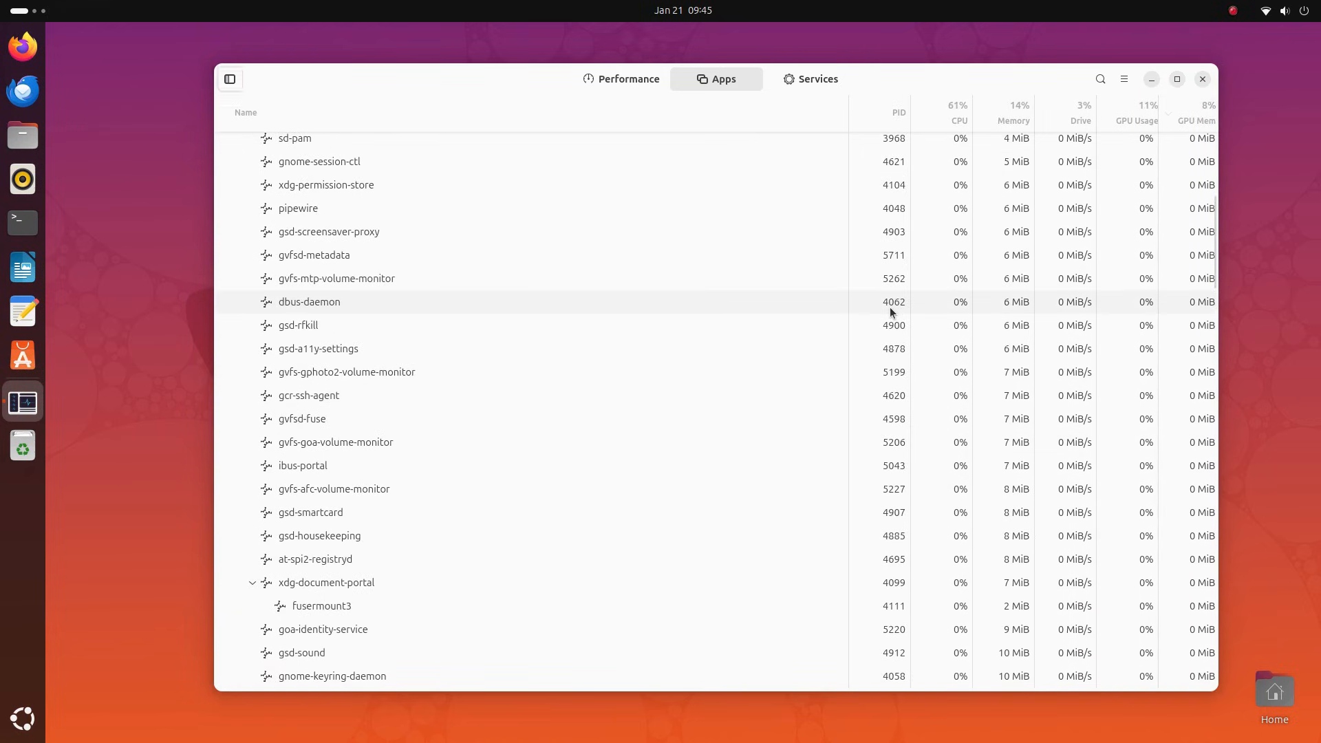
pyautogui.click(809, 78)
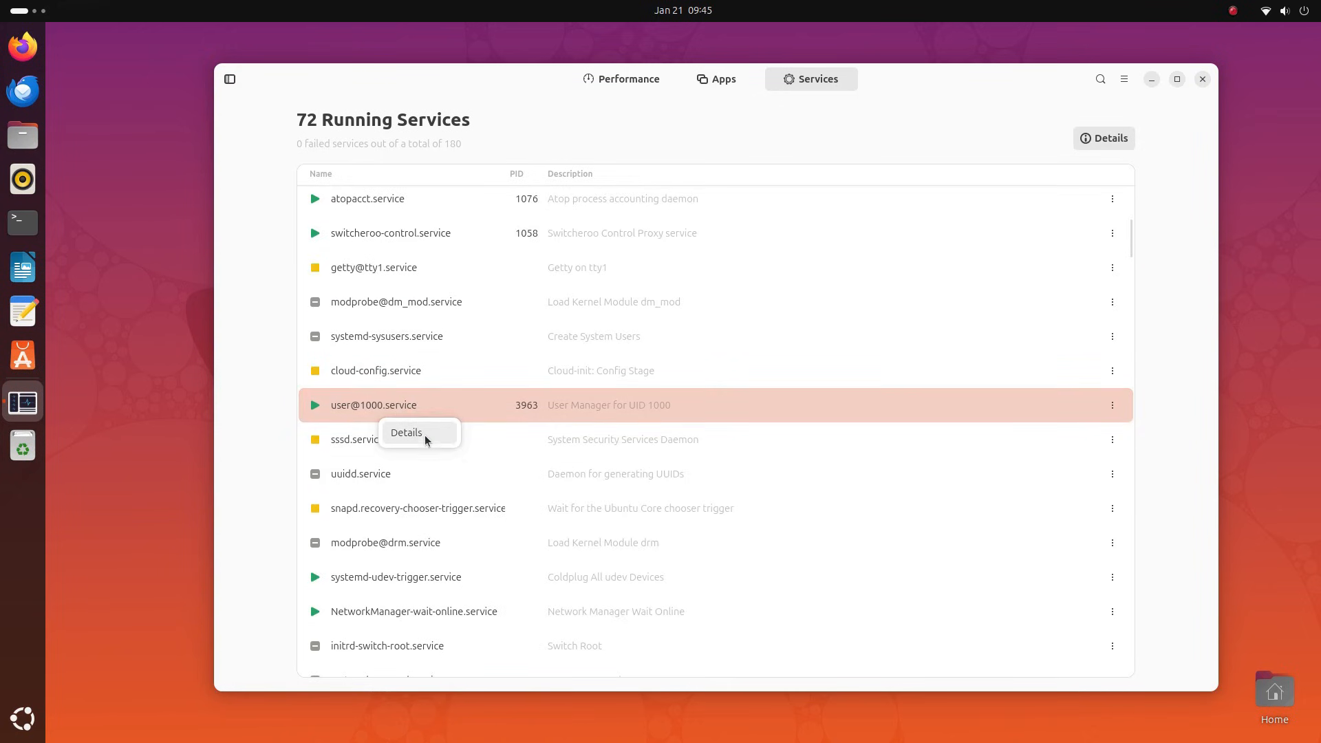
# View Mission Center's About dialog (version 0.6.2) and close it to return to CPU graphs.
pyautogui.click(405, 432)
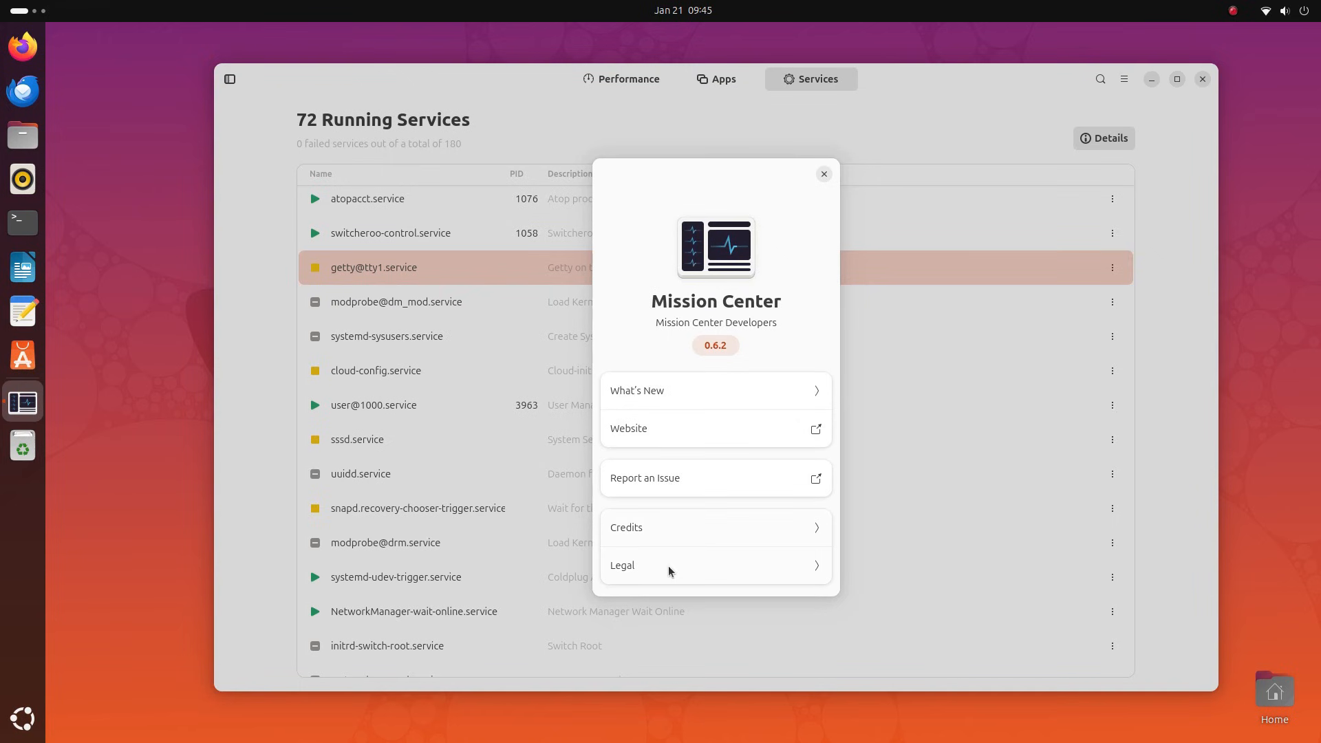
pyautogui.click(823, 173)
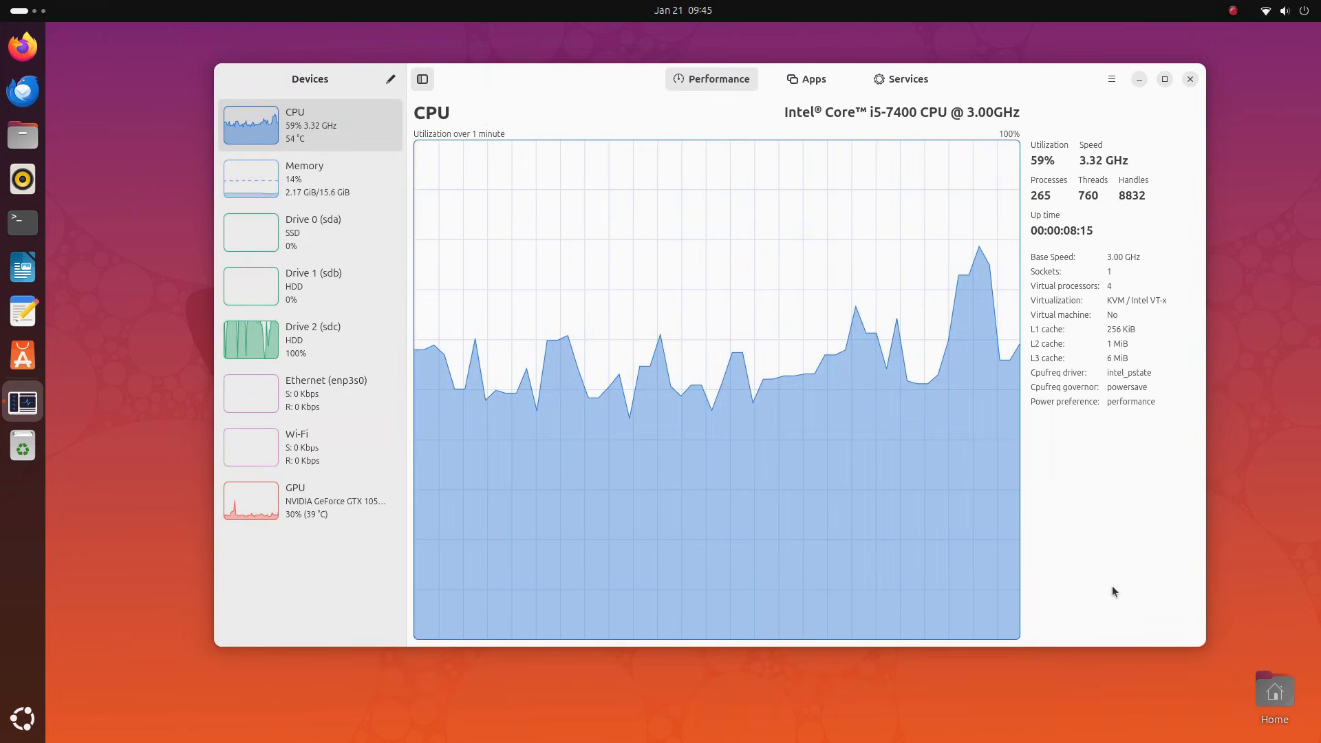
# Toggle GNOME Dark Style on, off and on again from Quick Settings.
pyautogui.click(421, 80)
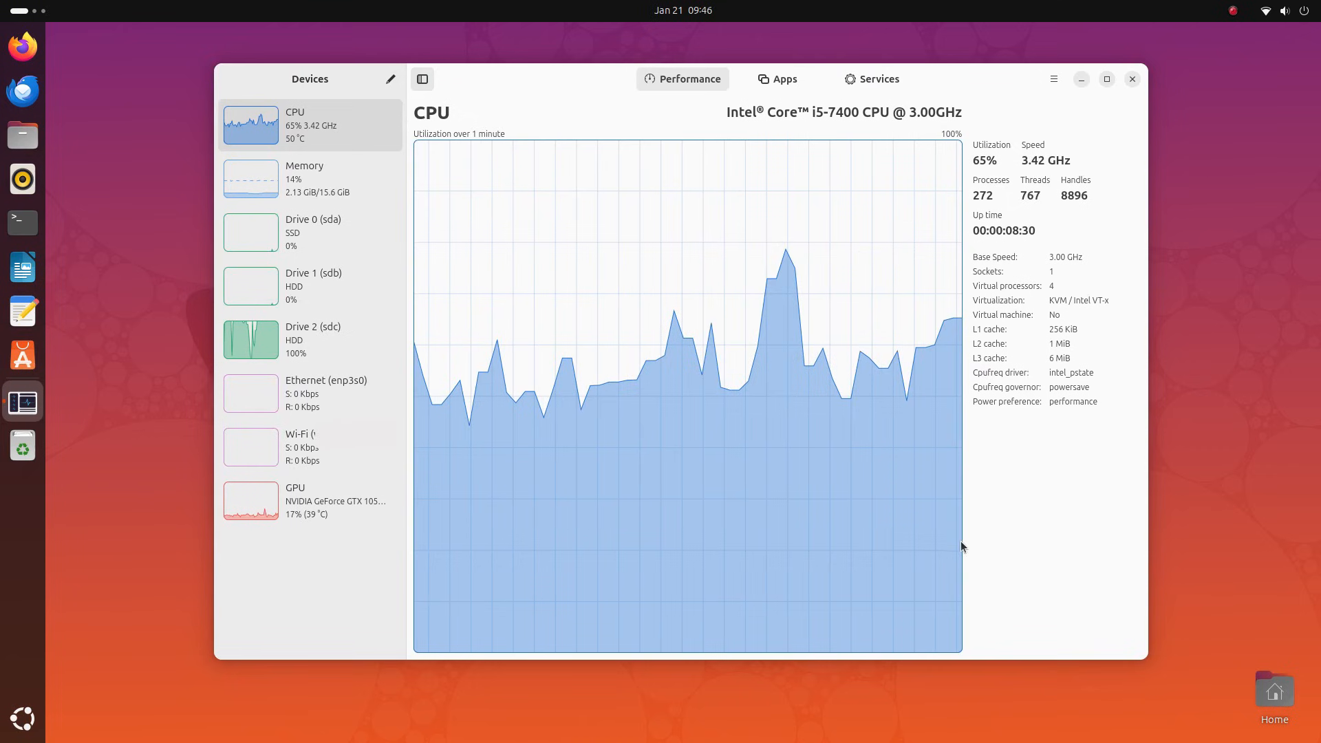
pyautogui.click(1282, 9)
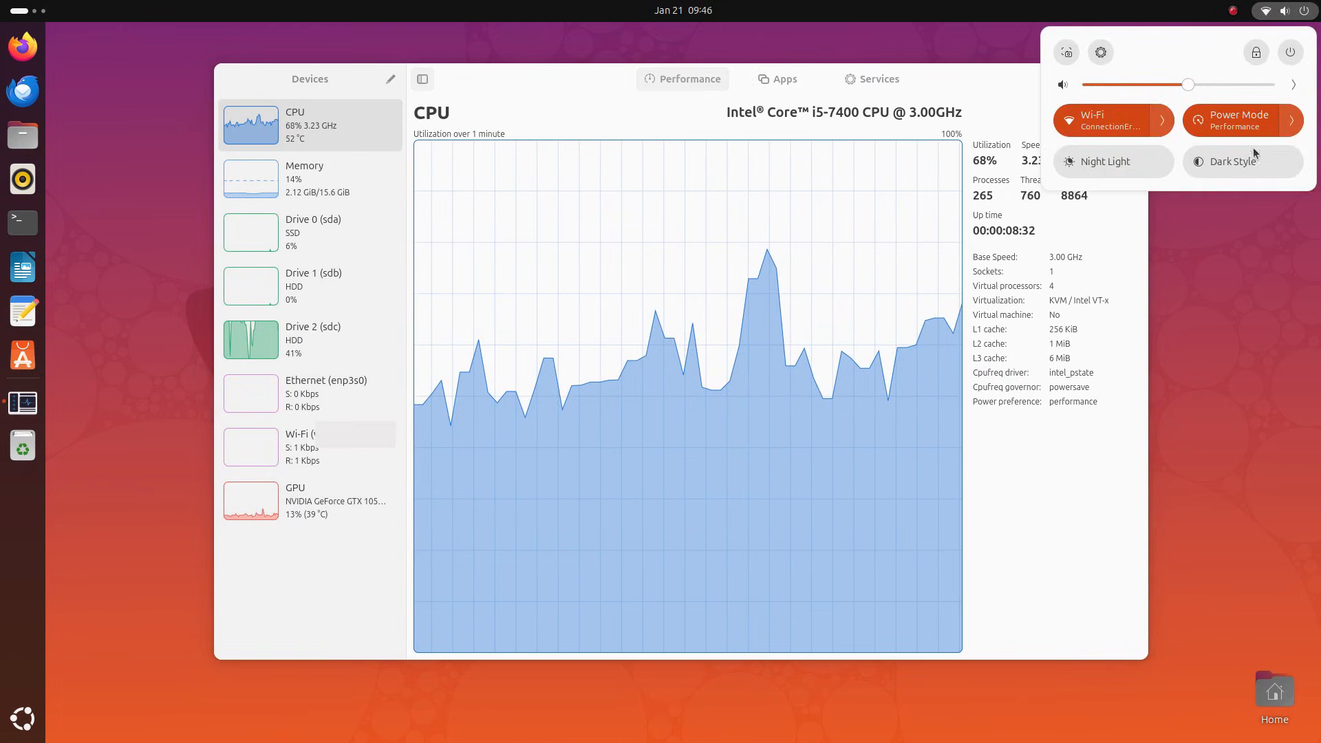
pyautogui.click(1233, 161)
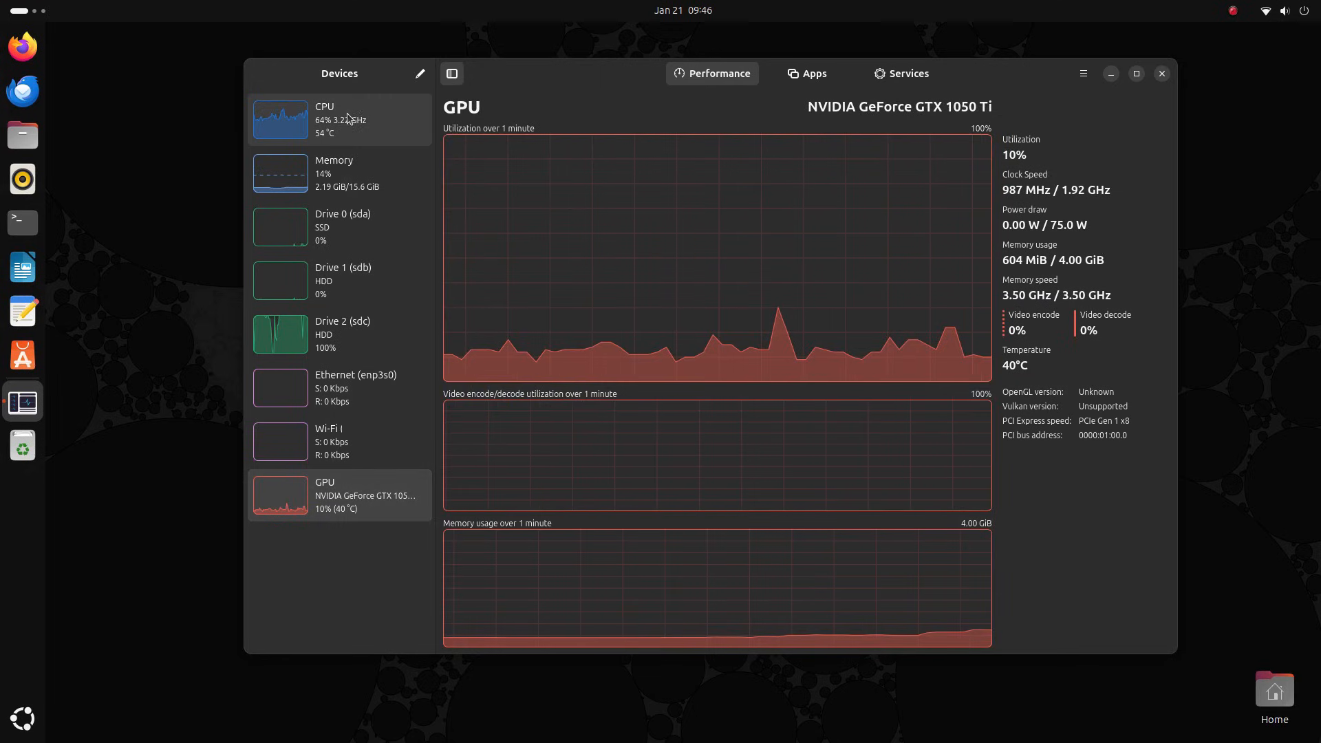
pyautogui.click(1271, 10)
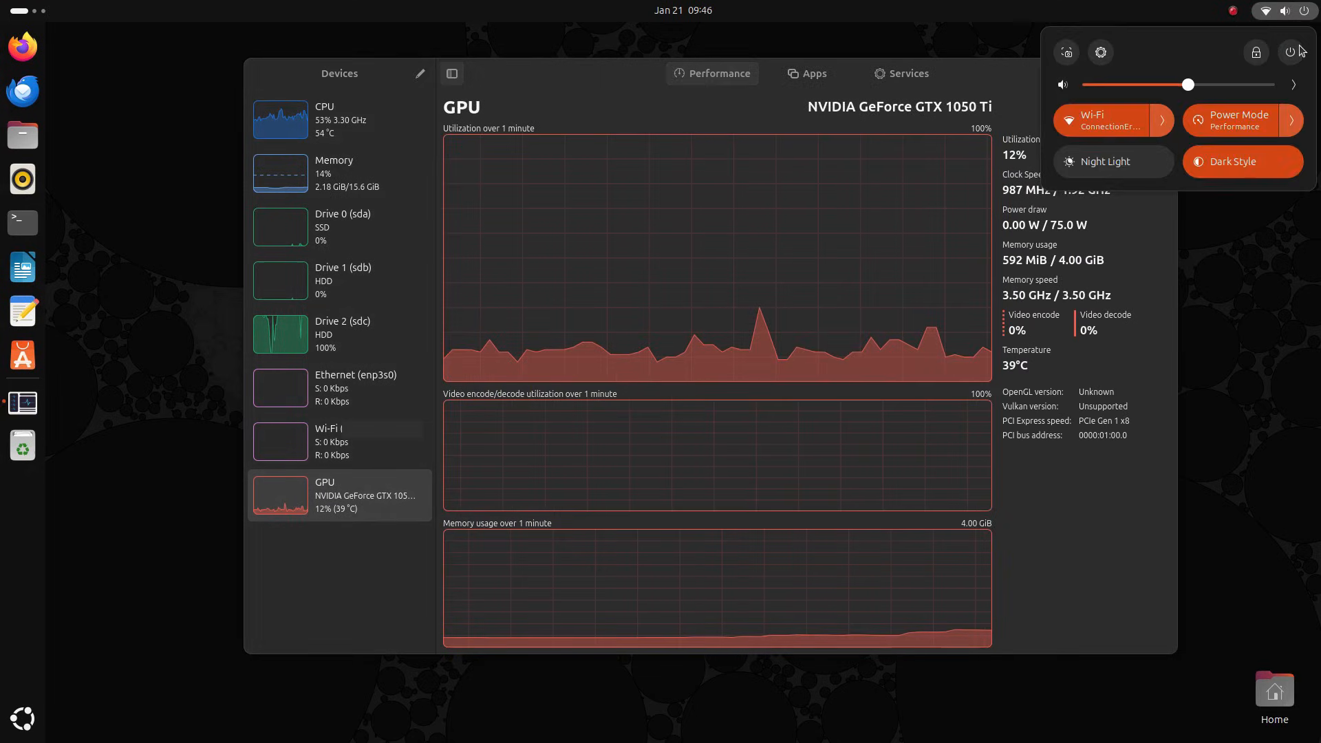
pyautogui.click(1240, 161)
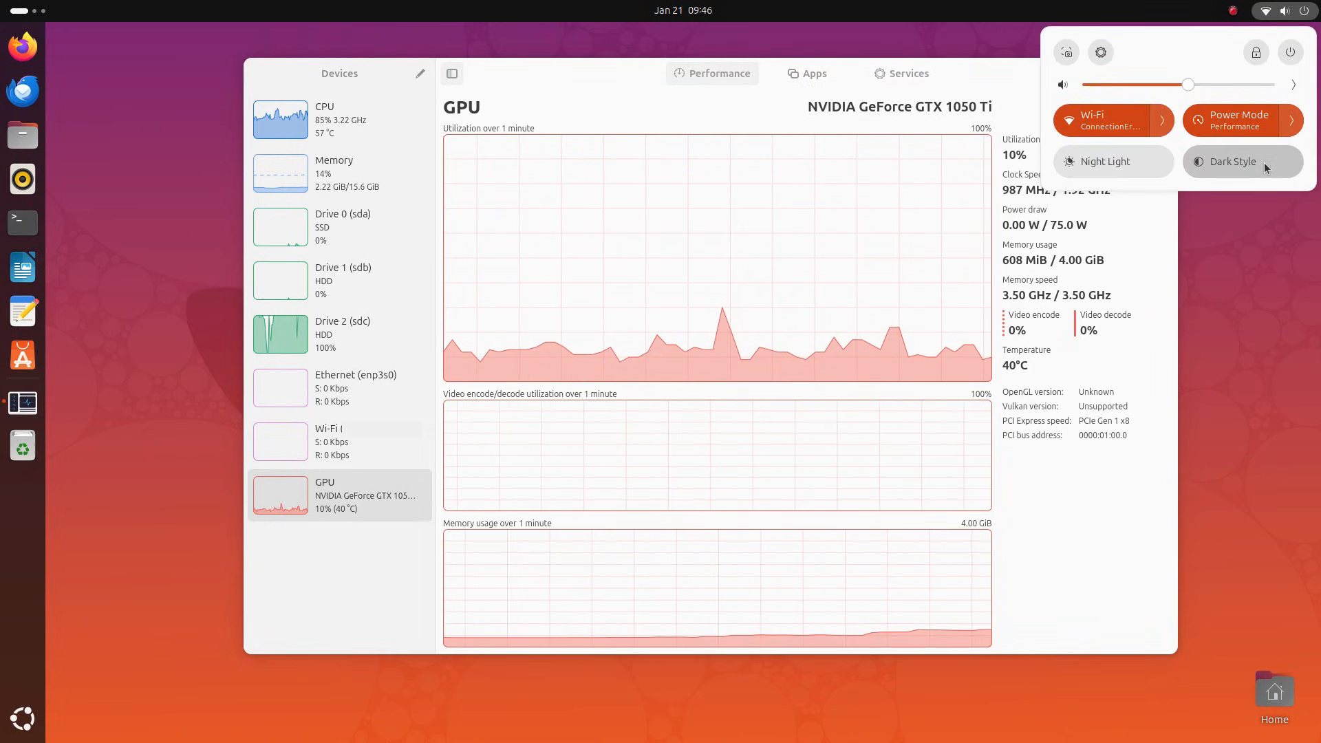
pyautogui.click(1233, 161)
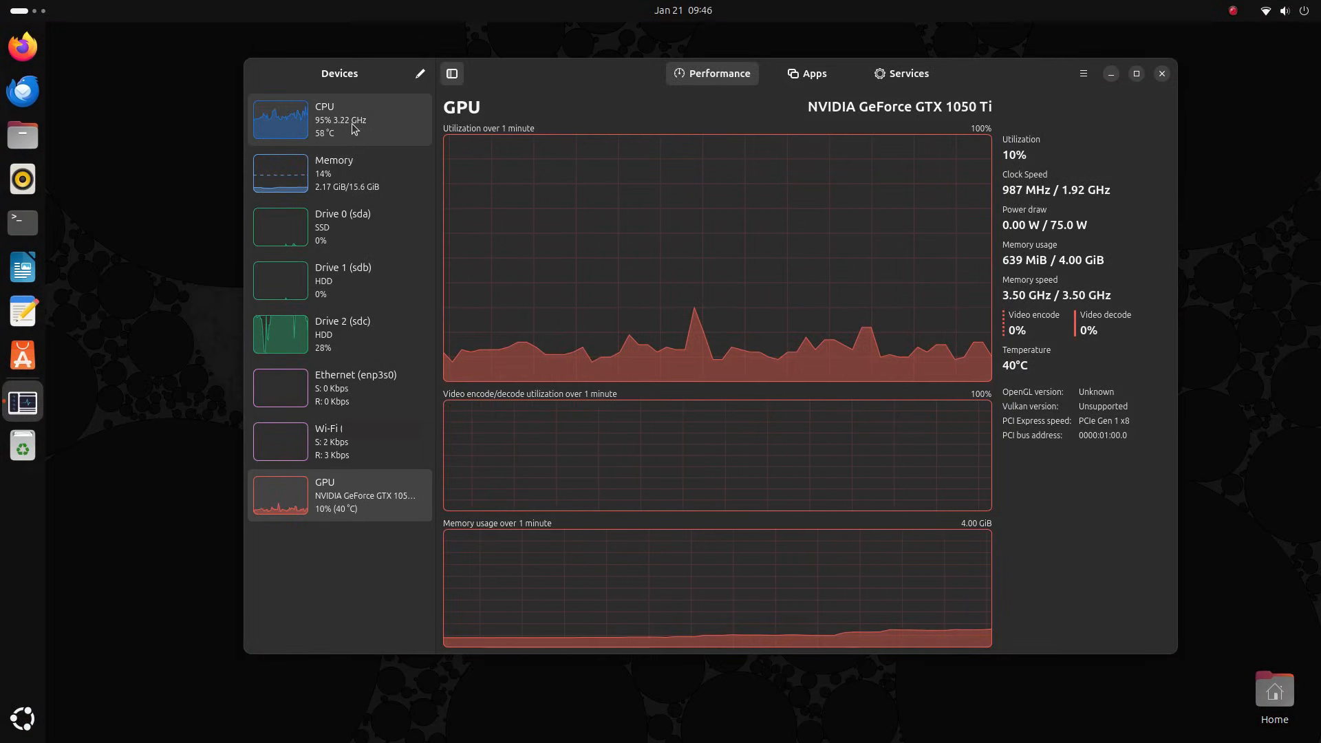
# Check the Memory and GPU performance pages in dark style.
pyautogui.click(337, 174)
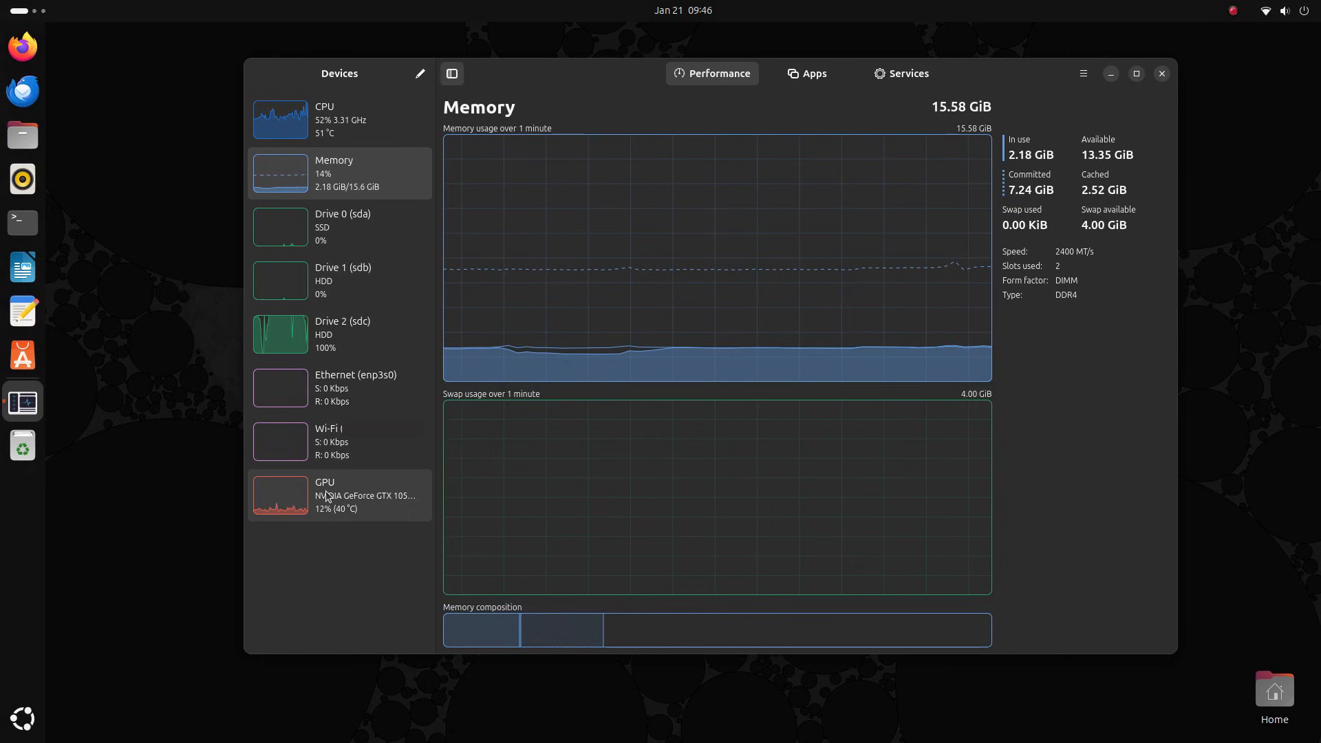
pyautogui.click(339, 495)
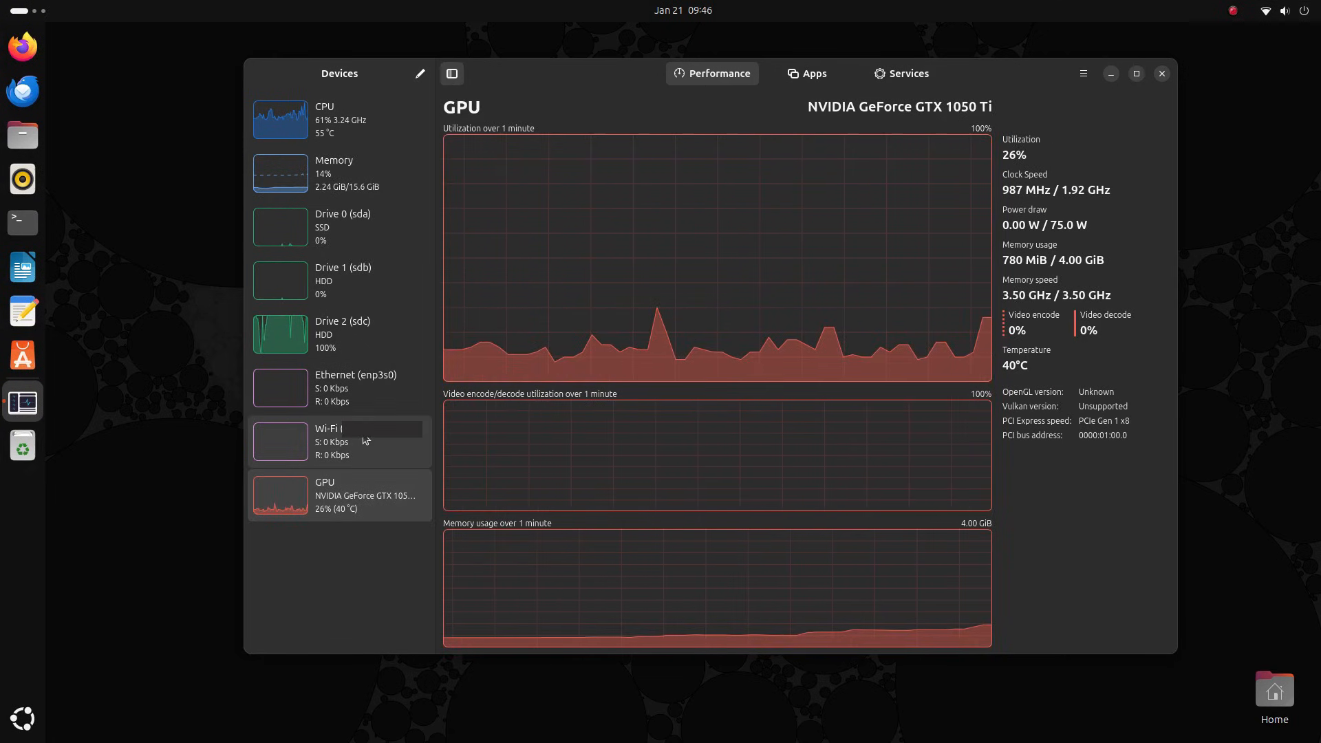
pyautogui.moveTo(357, 110)
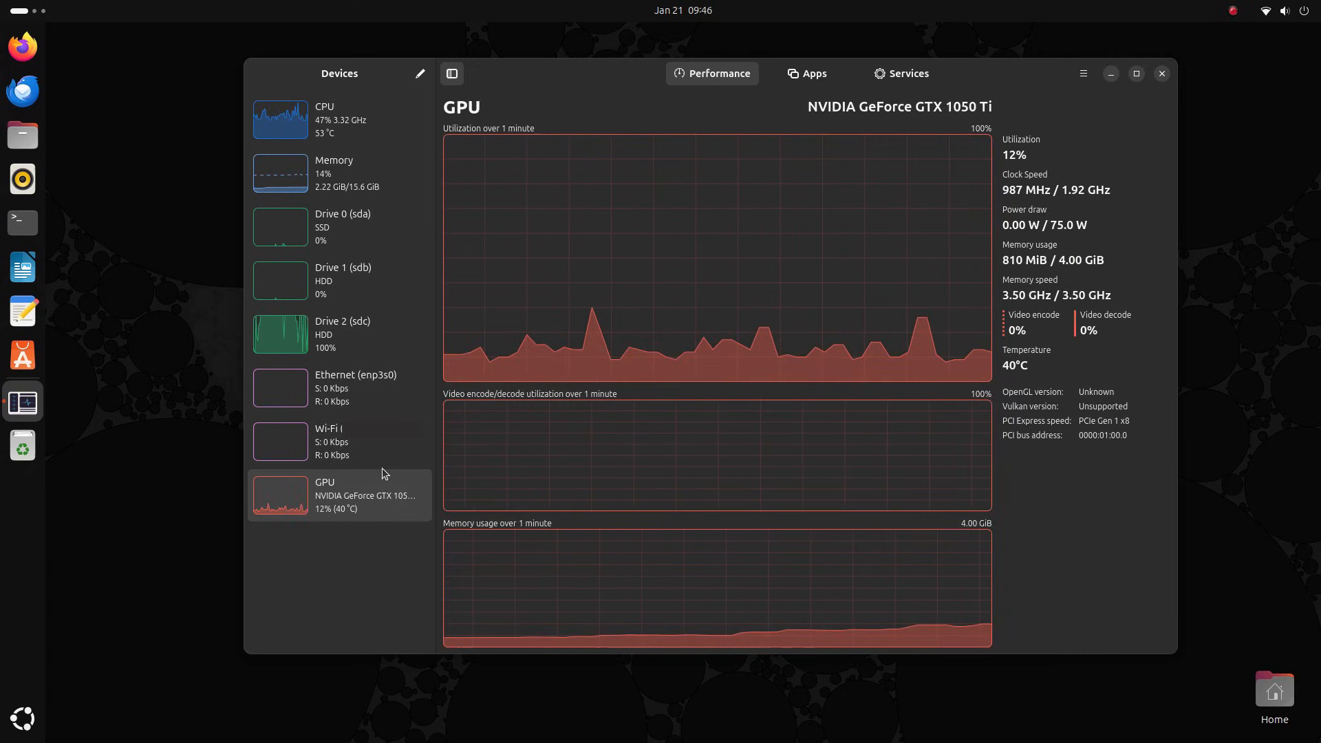
pyautogui.click(340, 119)
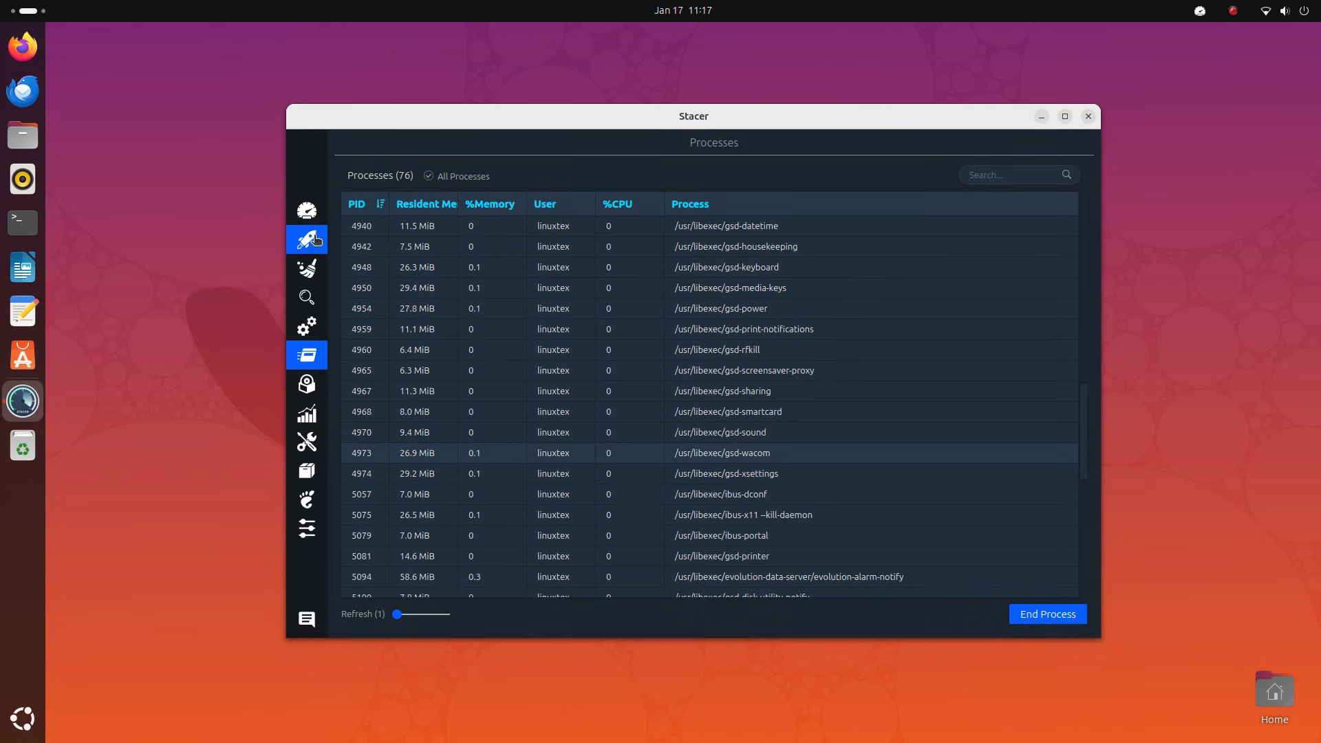
# Visit Startup Apps, then run a System Cleaner scan for caches, logs and trash.
pyautogui.click(307, 239)
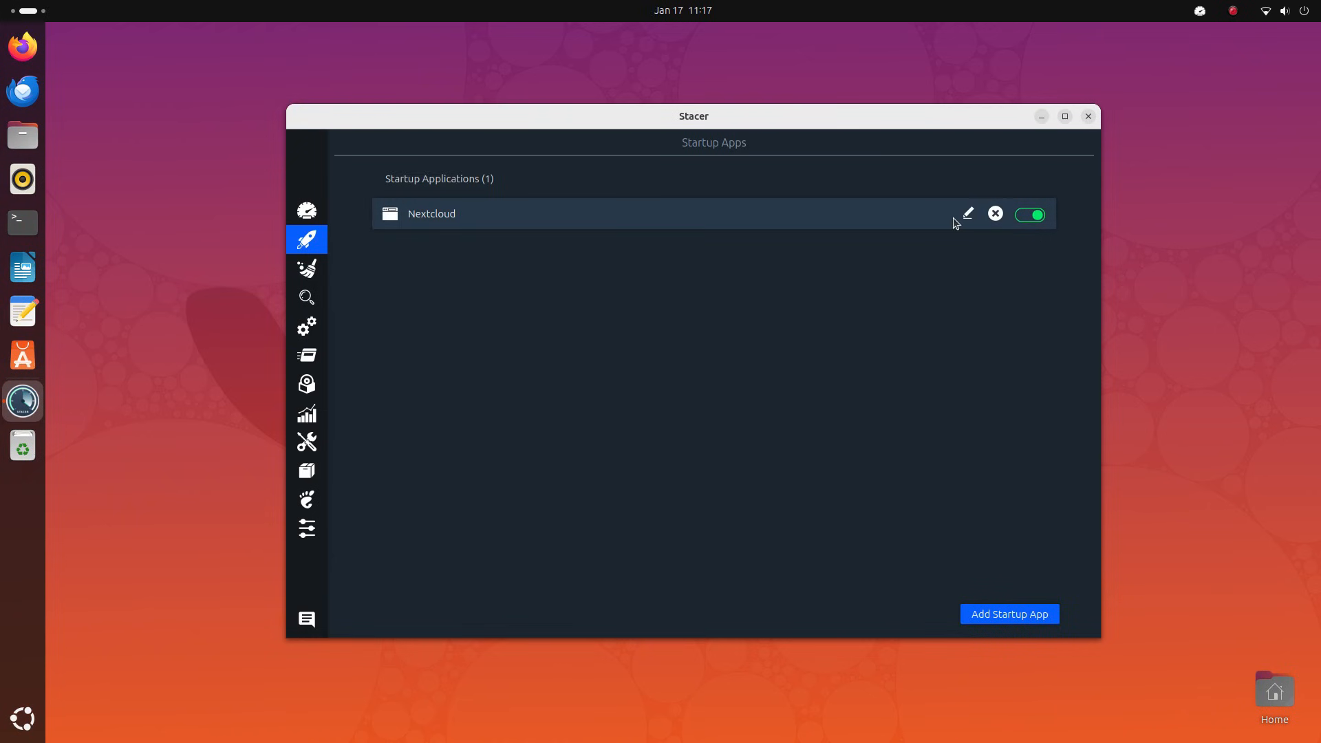
pyautogui.click(306, 268)
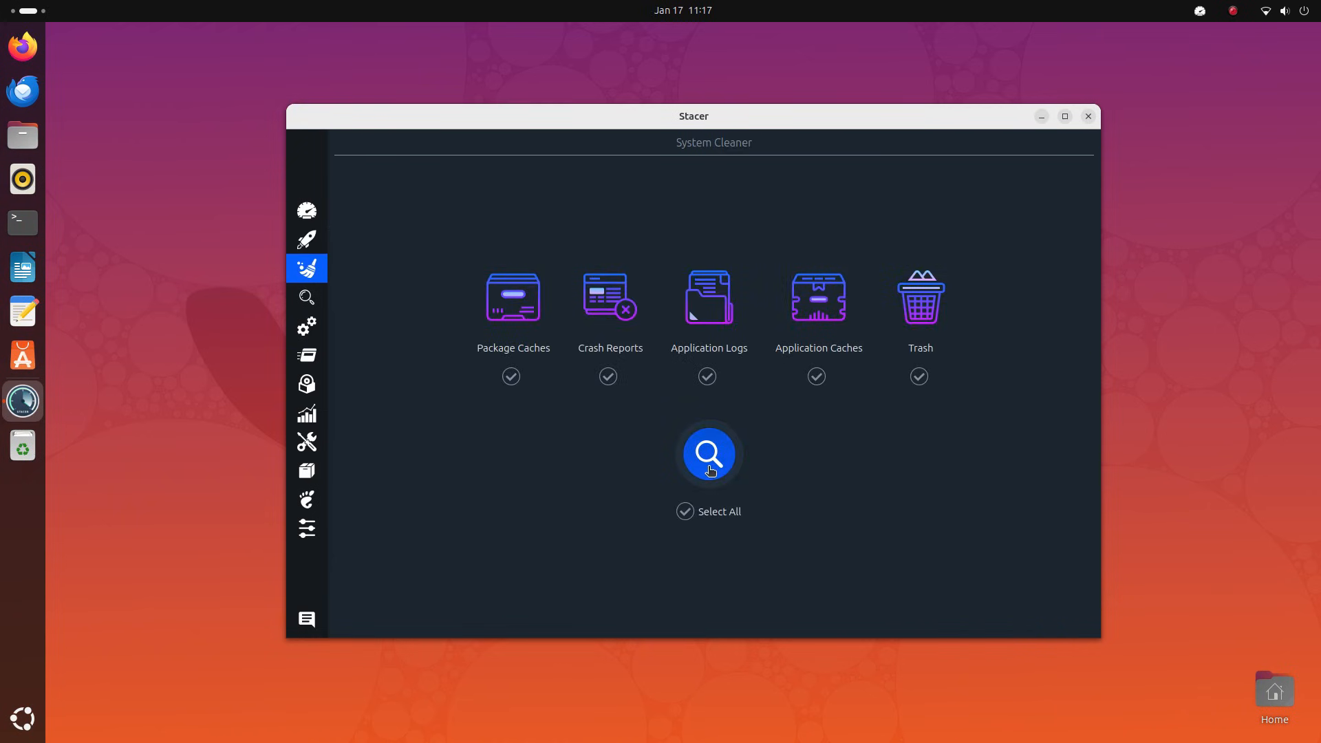
pyautogui.click(708, 453)
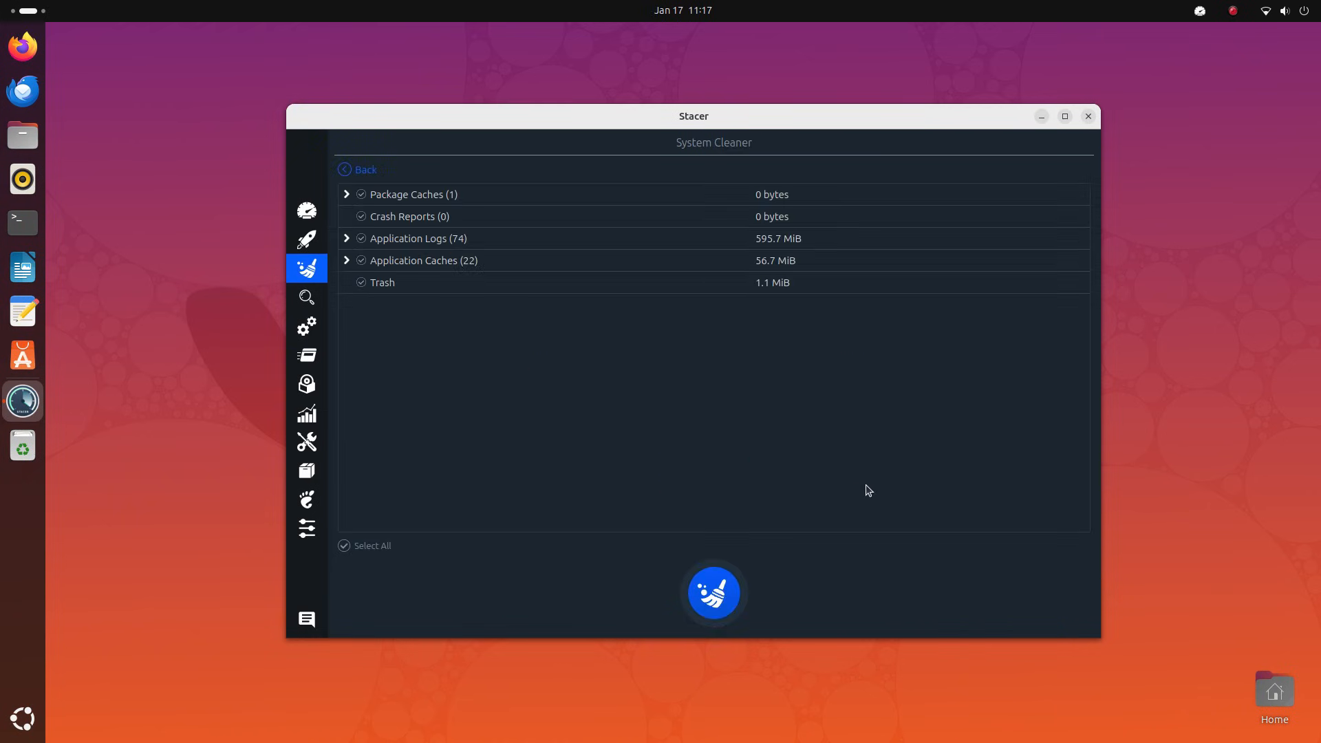